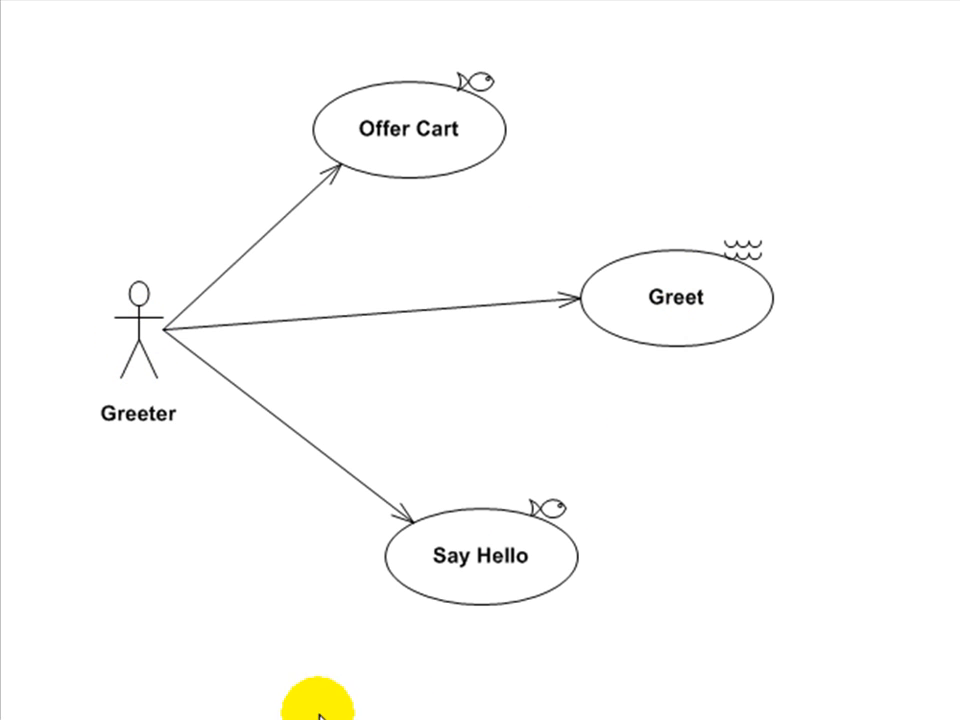
mouse_move(312, 682)
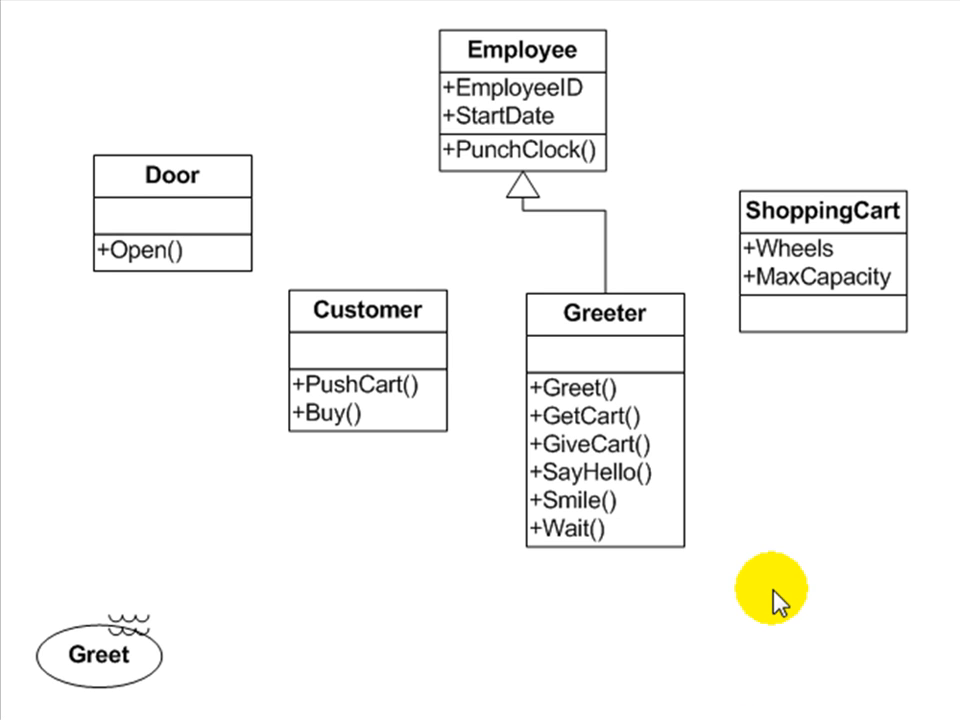
mouse_move(402, 186)
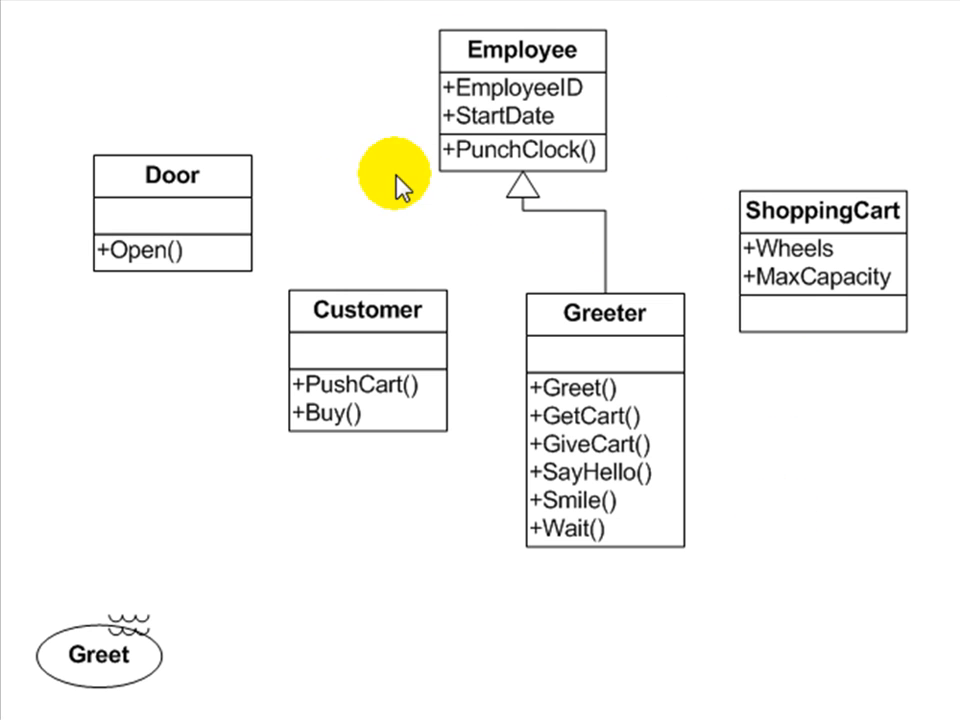